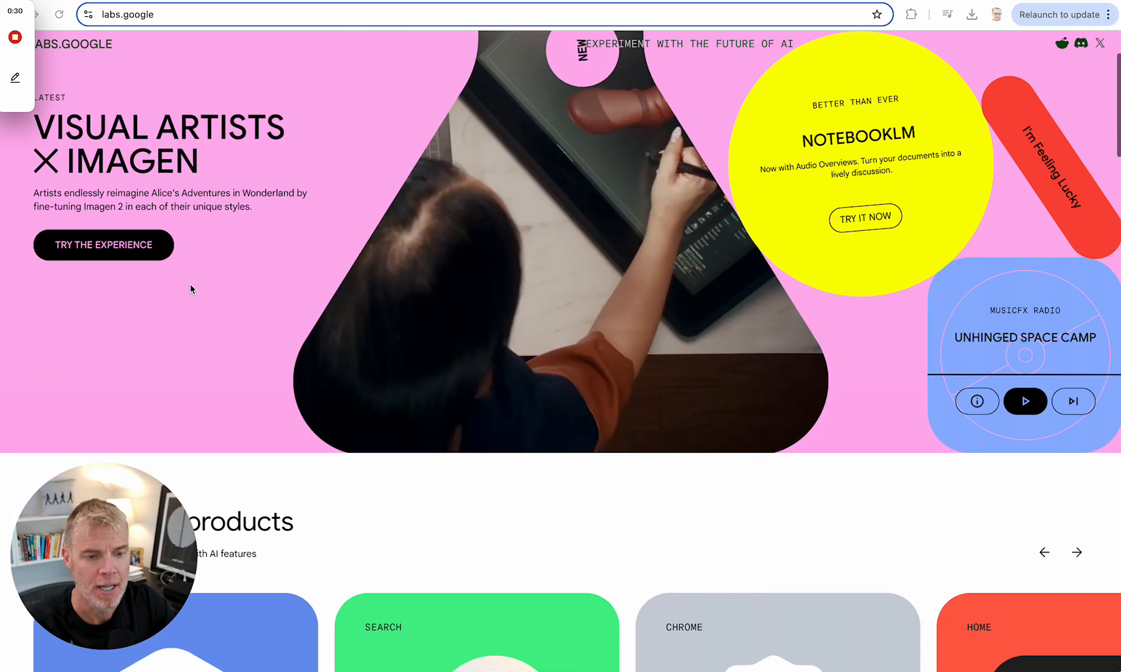
Browse the Google Labs experiments and tools carousel until the Illuminate card appears
scroll(down, 3)
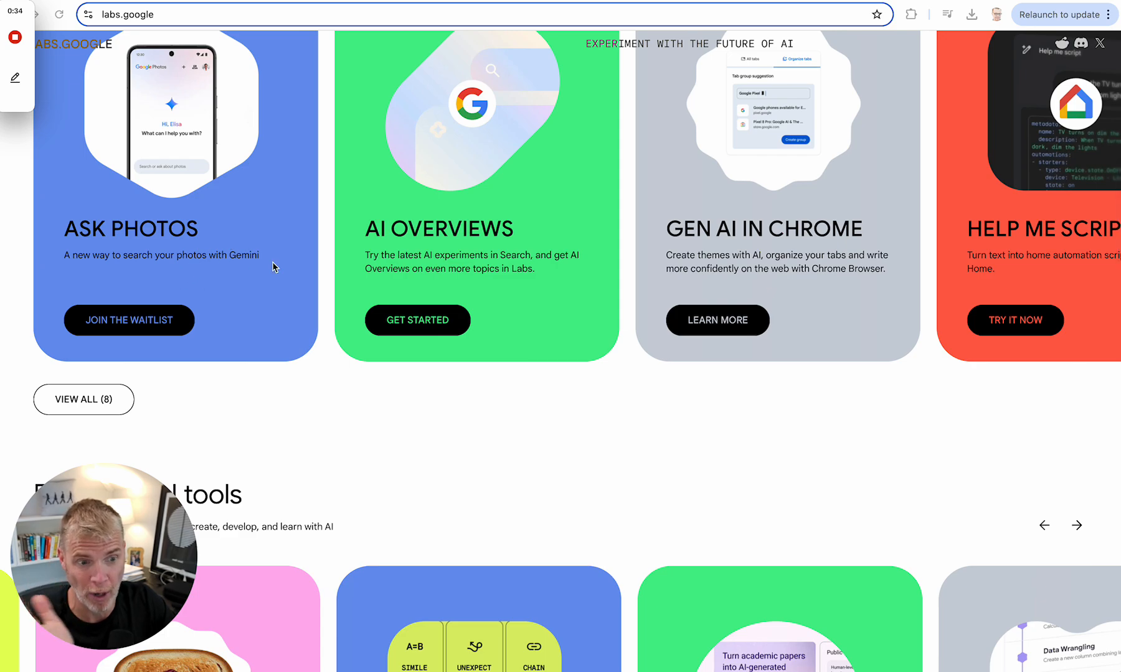
scroll(down, 3)
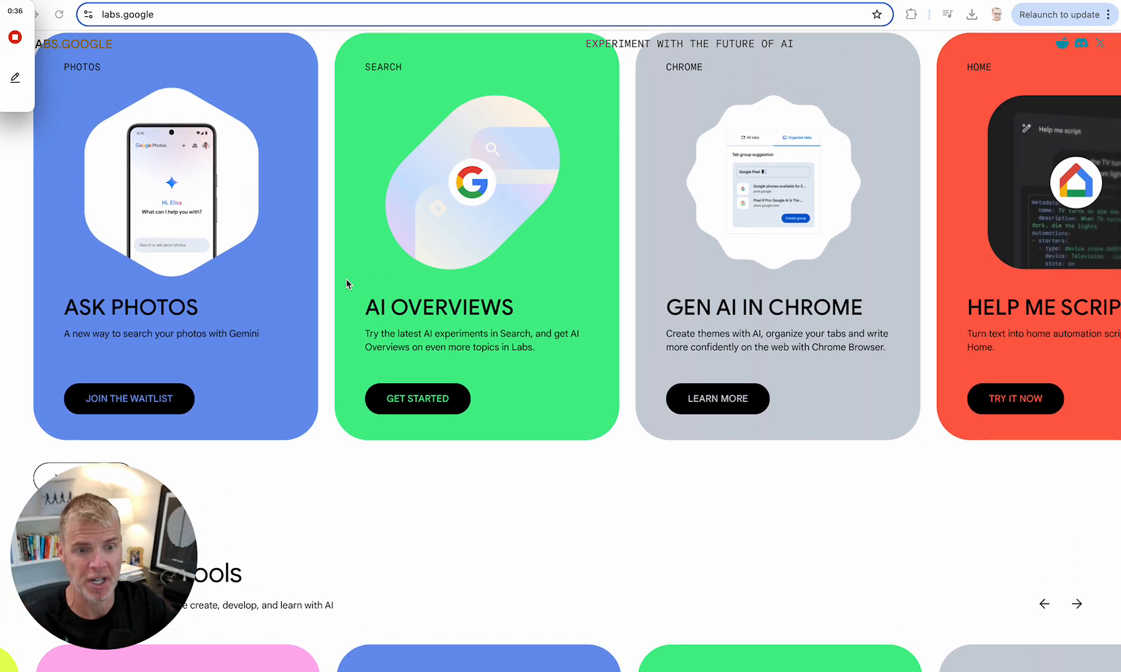
mouse_move(945, 386)
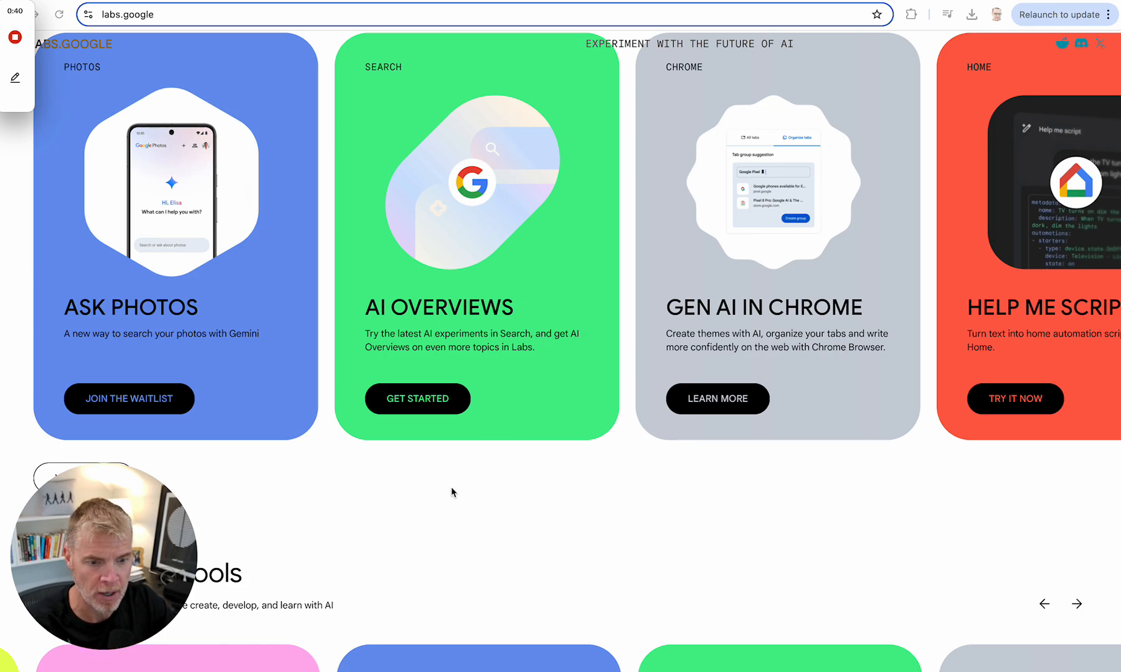
scroll(down, 3)
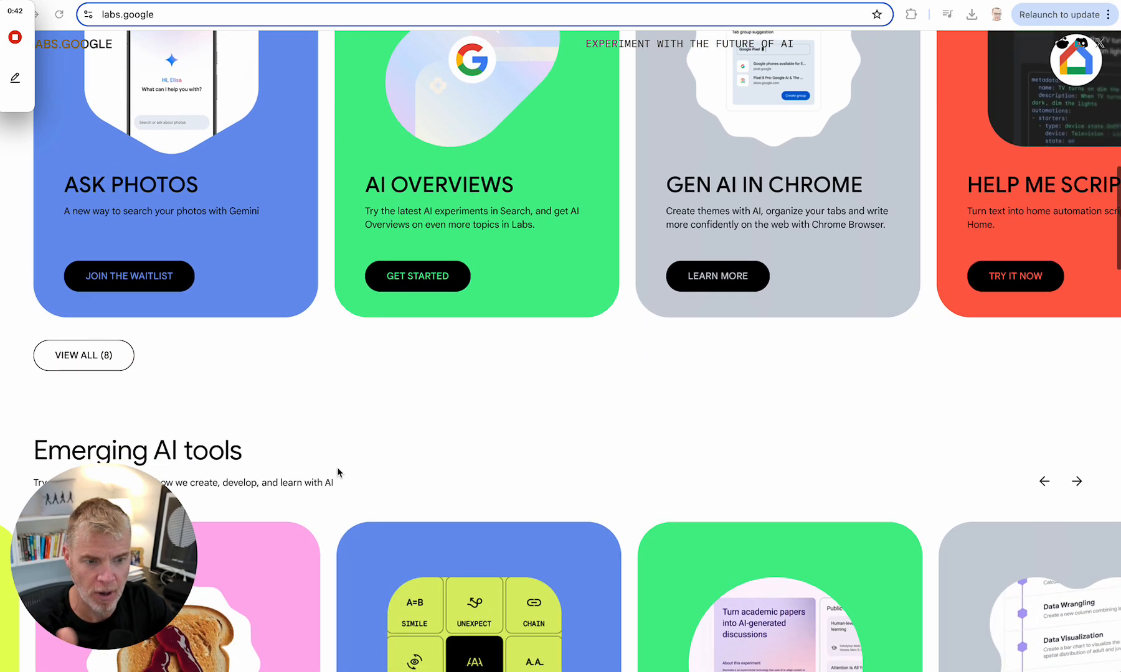
scroll(down, 3)
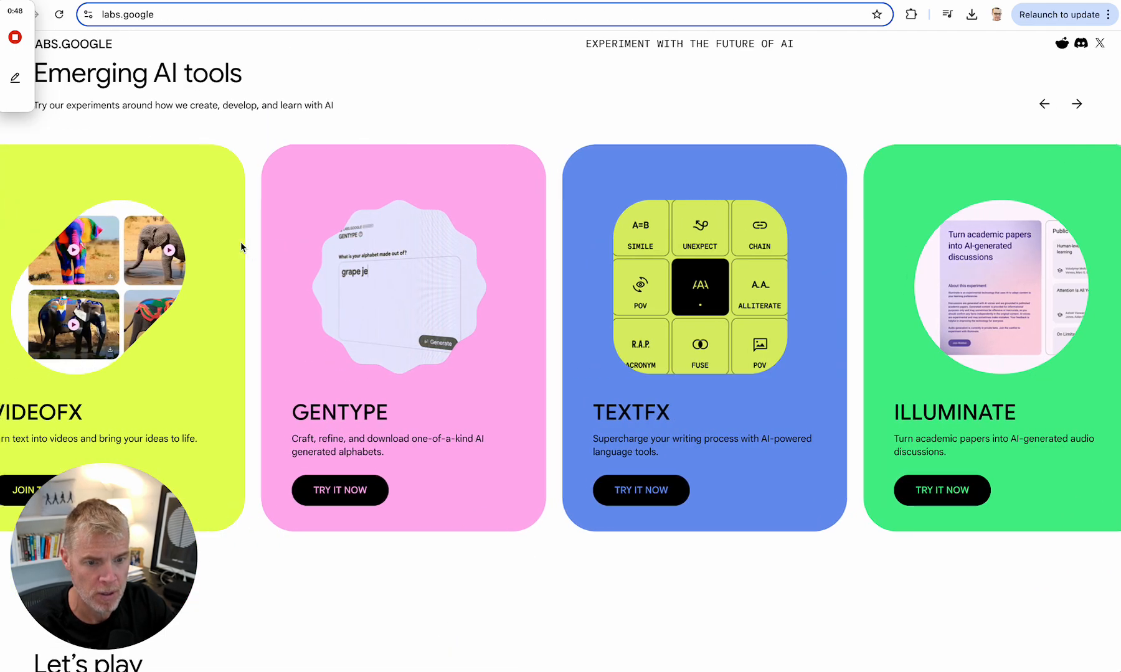
click(1044, 104)
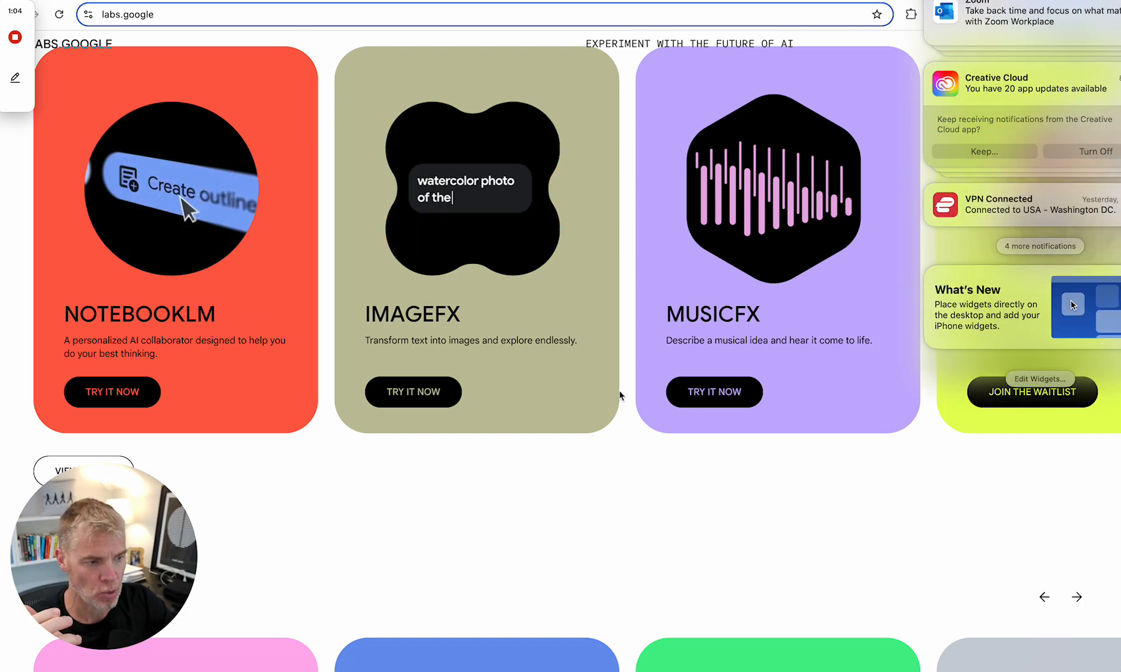
scroll(right, 3)
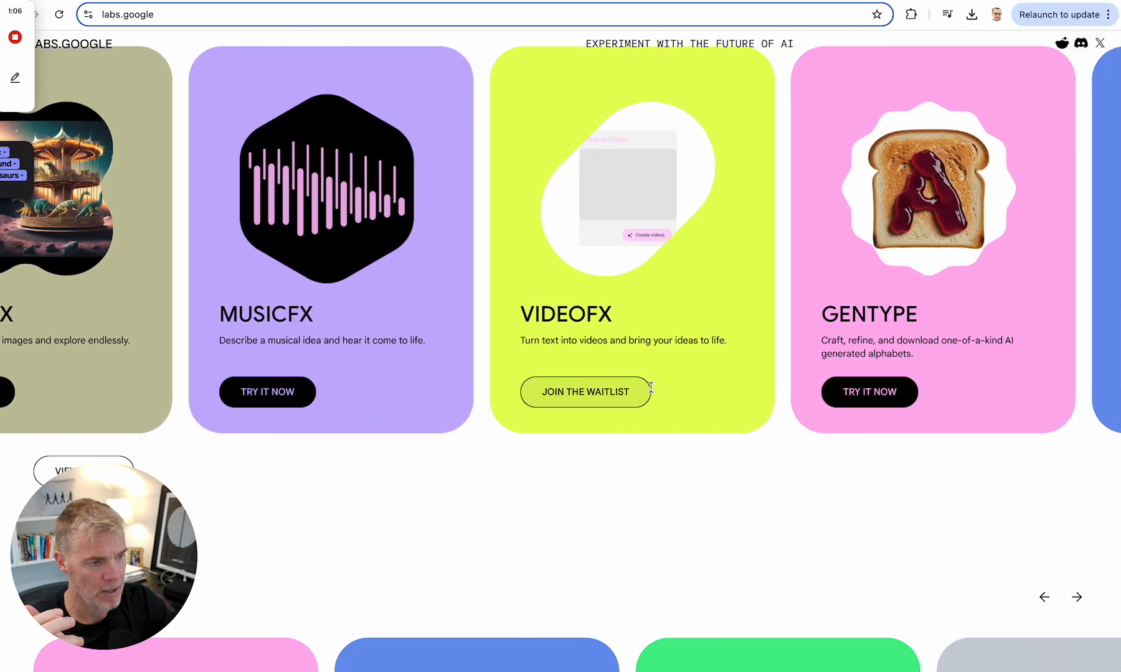
click(1076, 597)
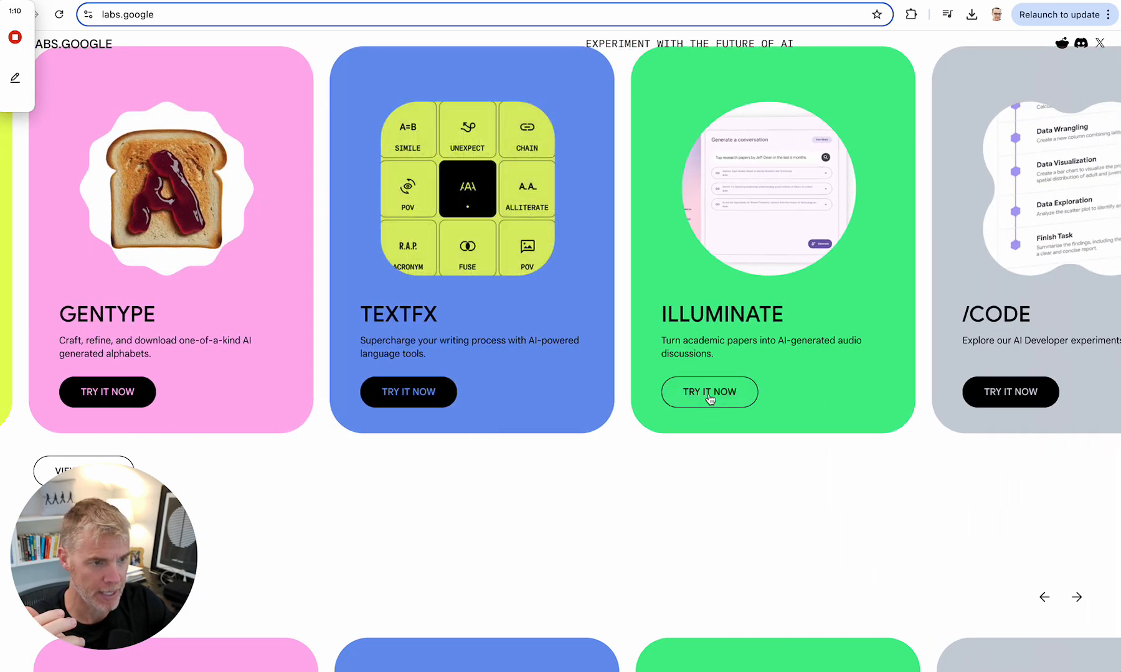
Launch Illuminate with Try It Now and begin generating a new audio discussion
click(708, 392)
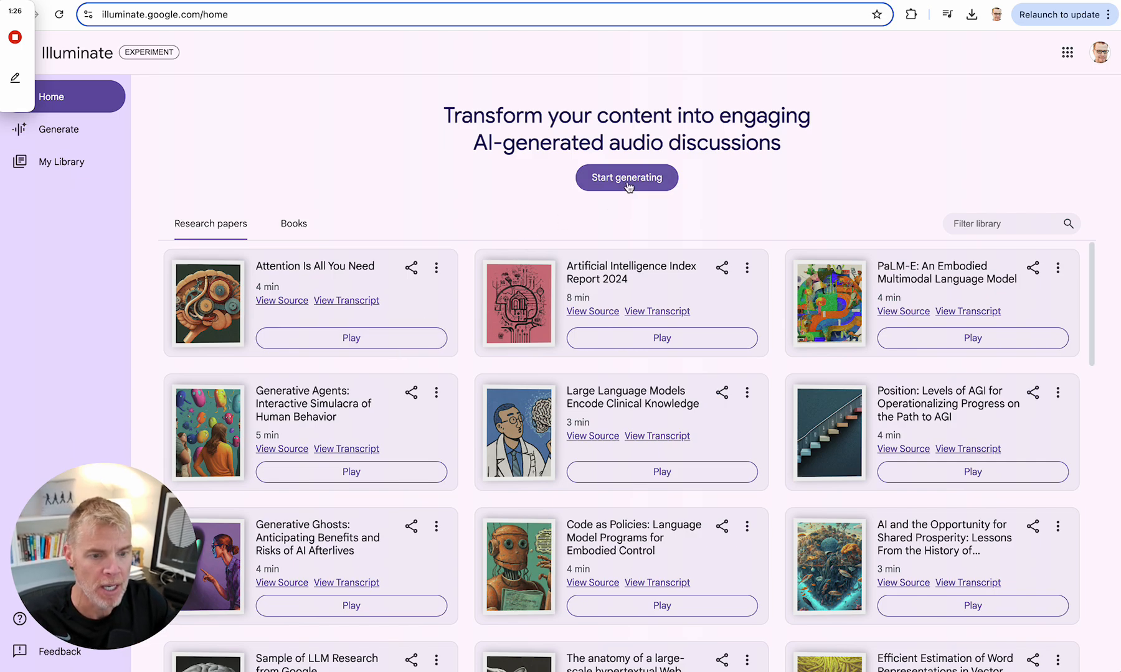
click(625, 178)
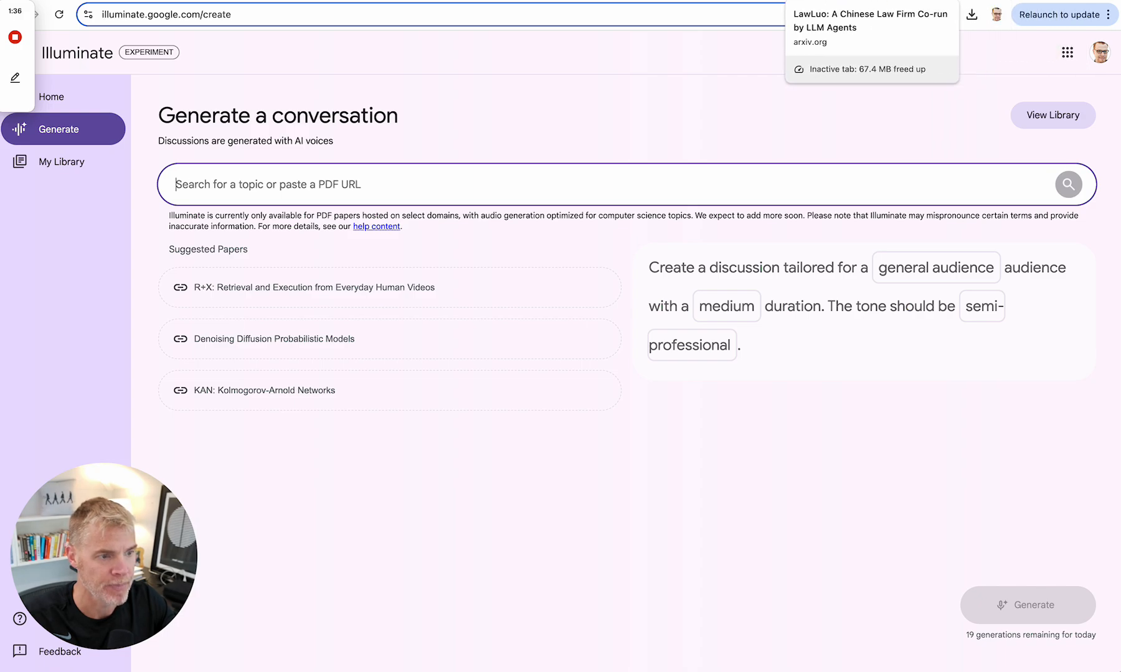
Switch to the arXiv tab to look for a paper
click(870, 34)
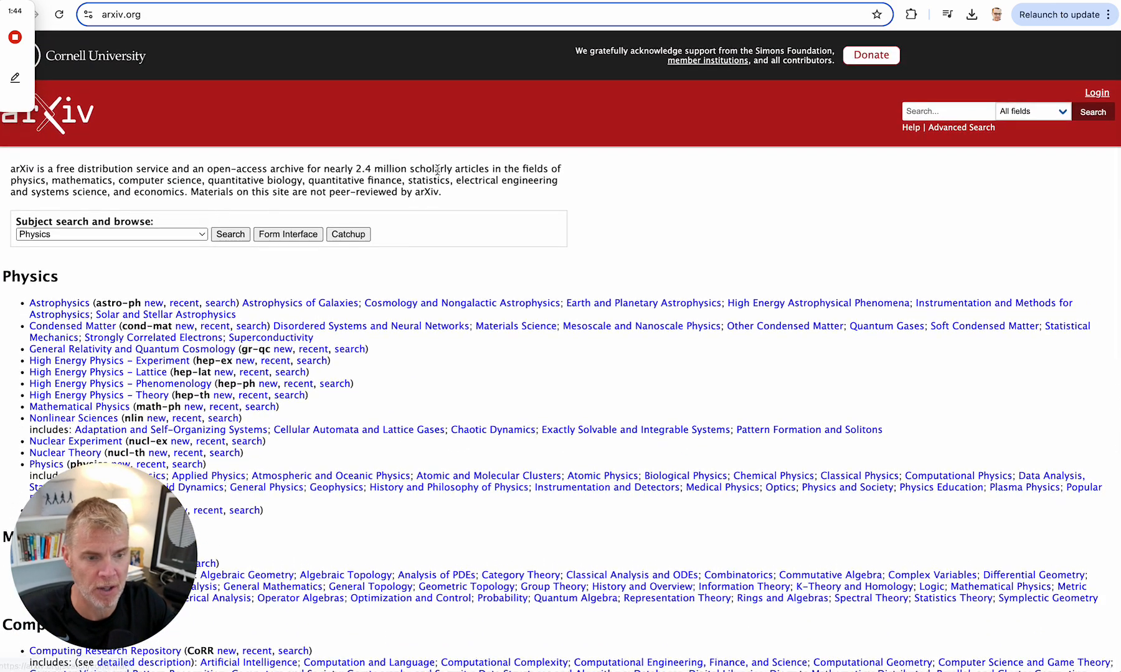
mouse_move(813, 270)
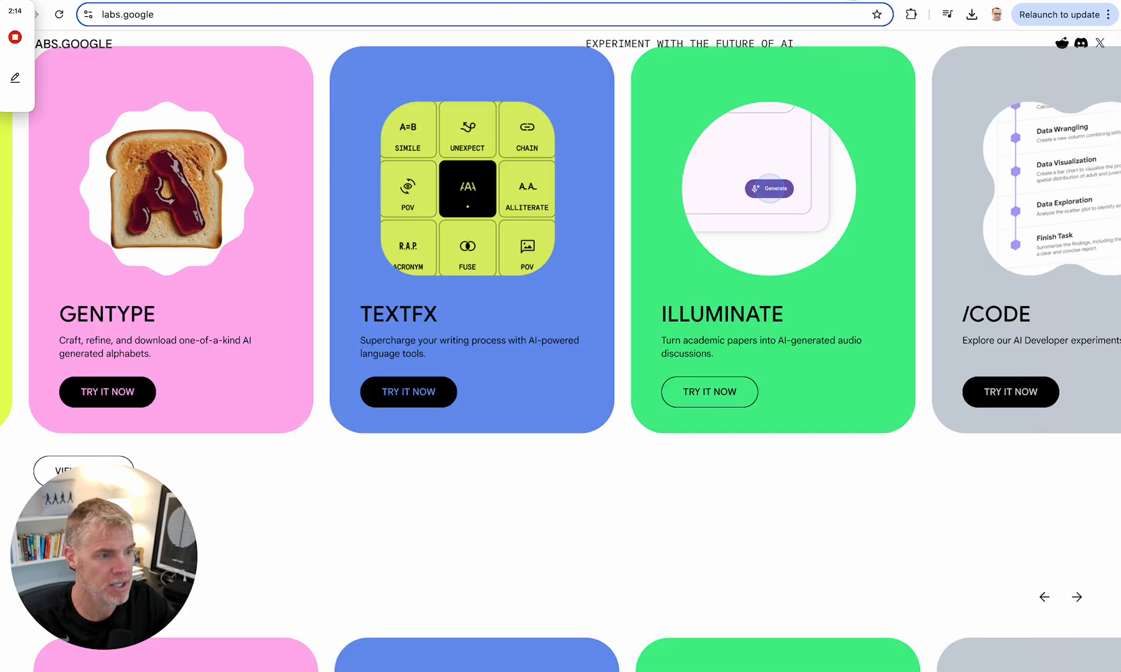
View arXiv paper 2407.06798 on lawyers' AI-authorship preferences as a PDF in Acrobat
click(708, 392)
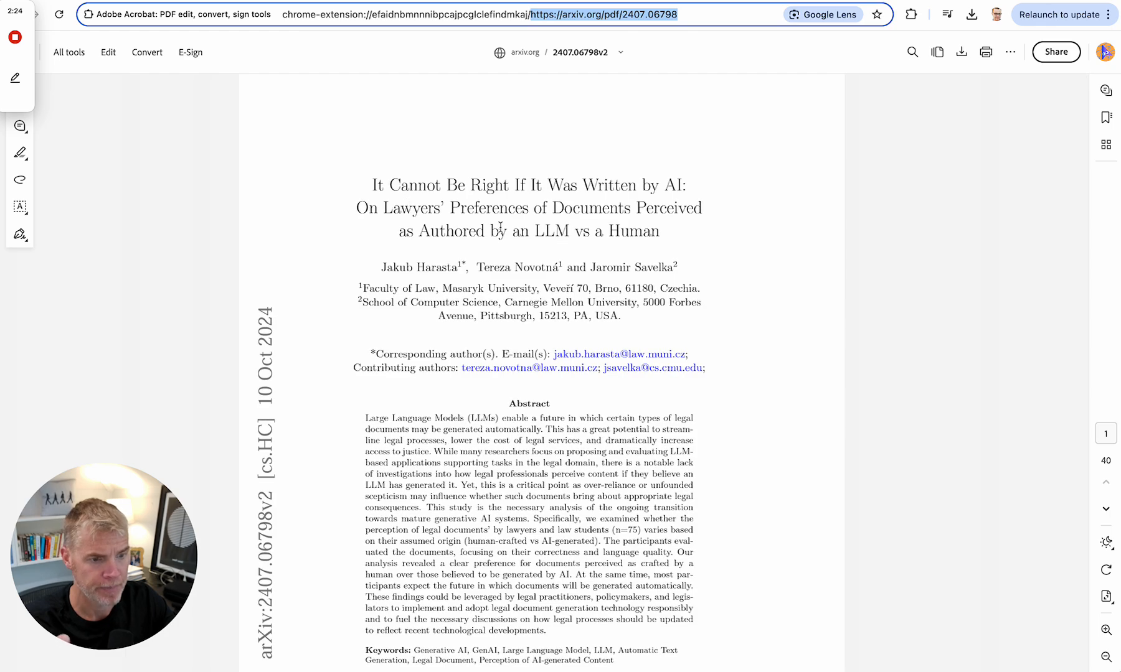
mouse_move(520, 328)
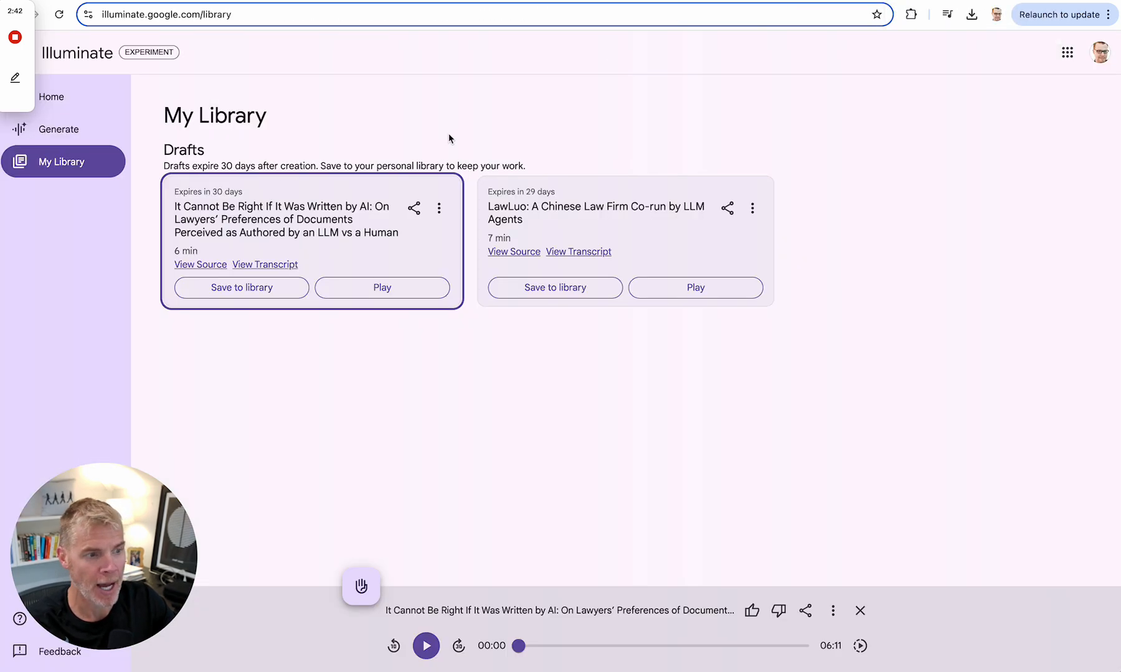
click(60, 129)
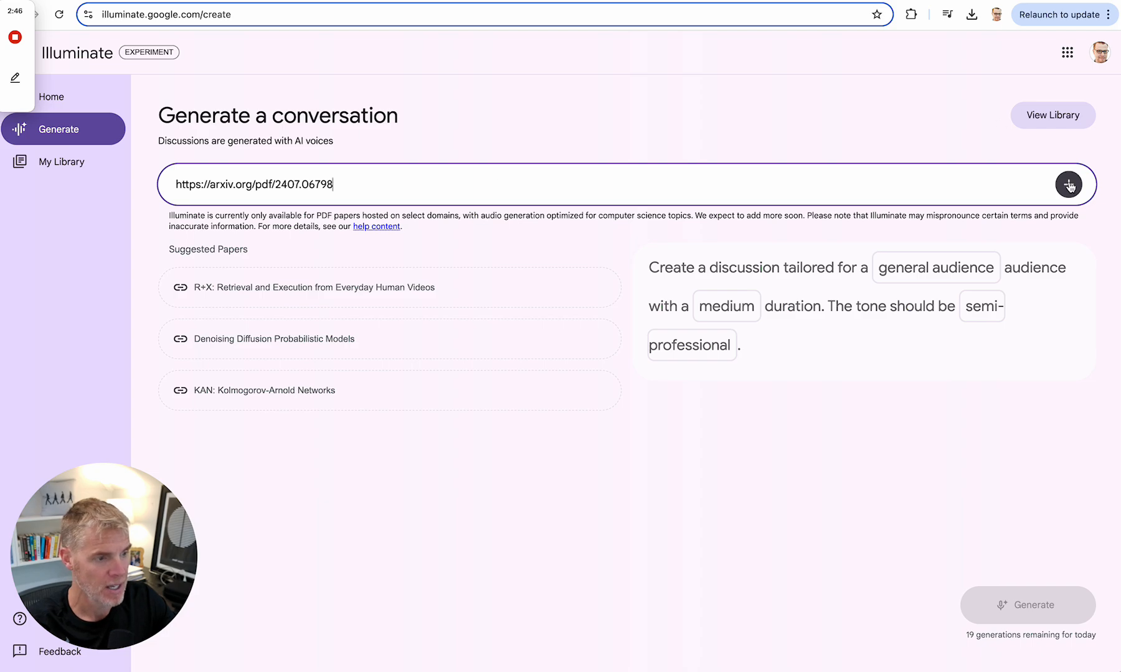
click(62, 162)
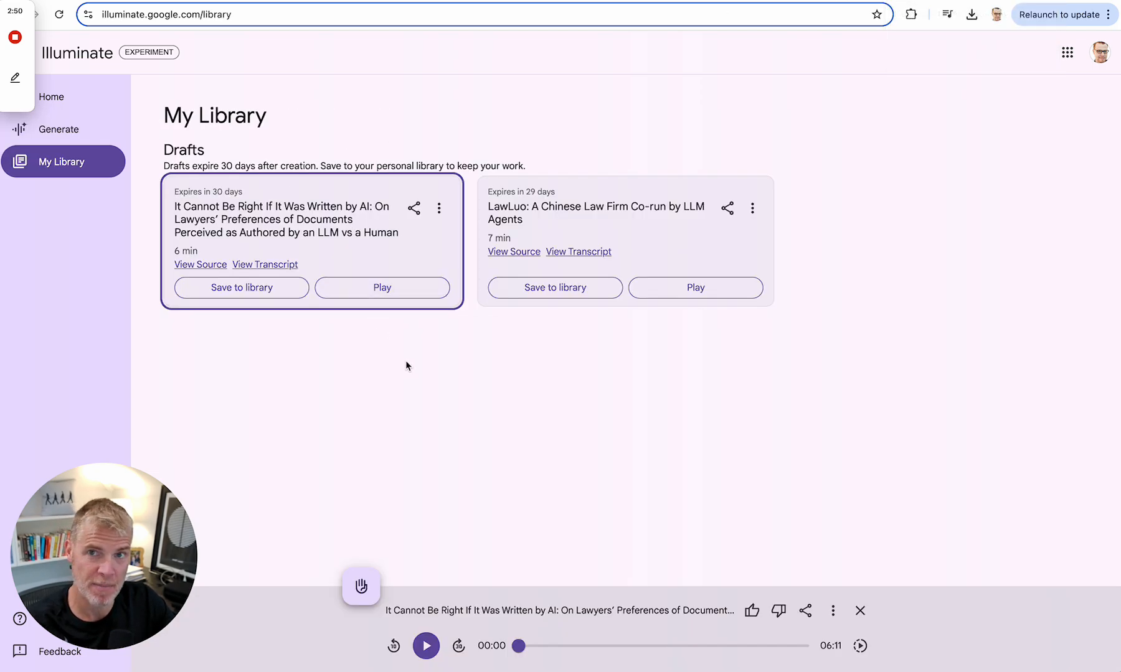
mouse_move(409, 419)
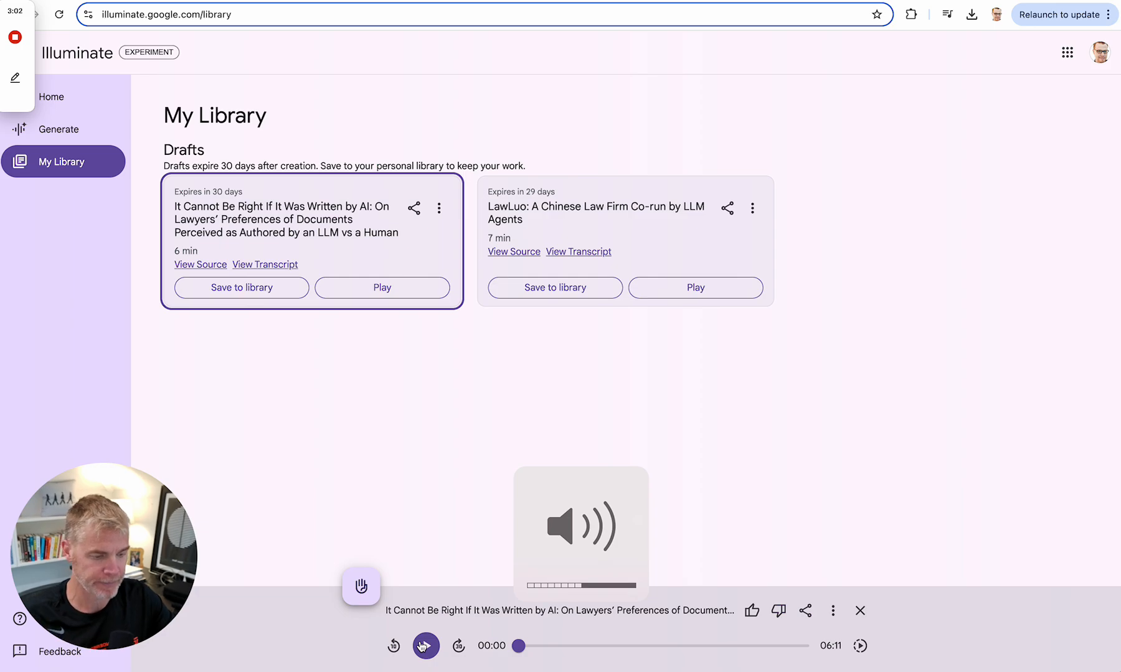
Play the lawyers' AI-document discussion draft for about 39 seconds, then pause it
click(382, 287)
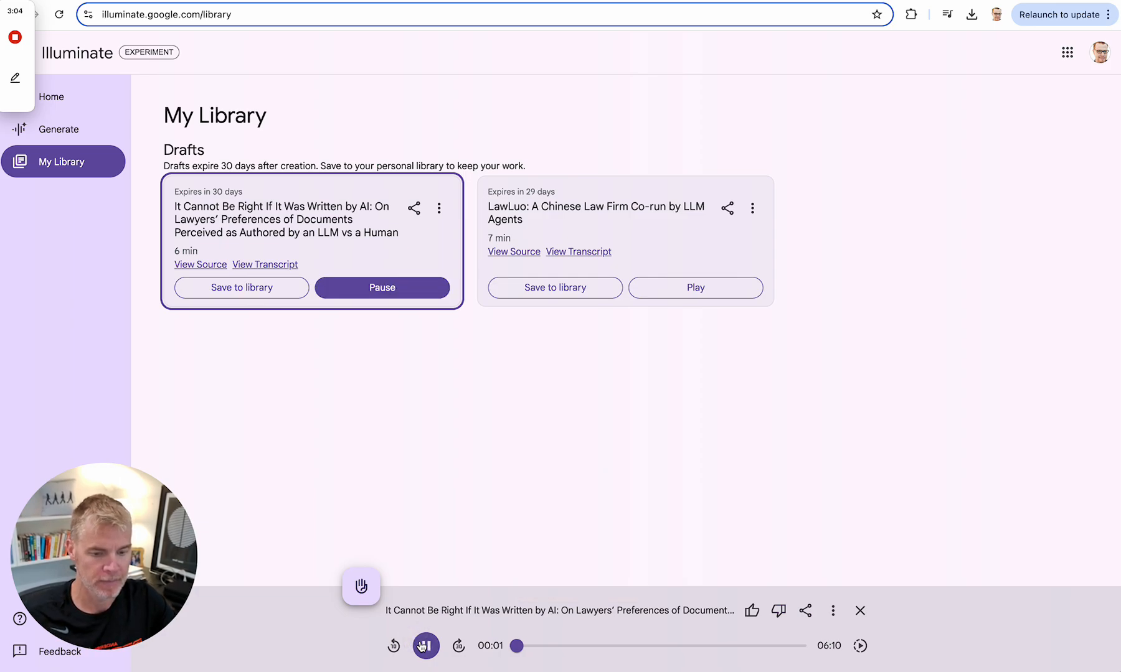
click(393, 646)
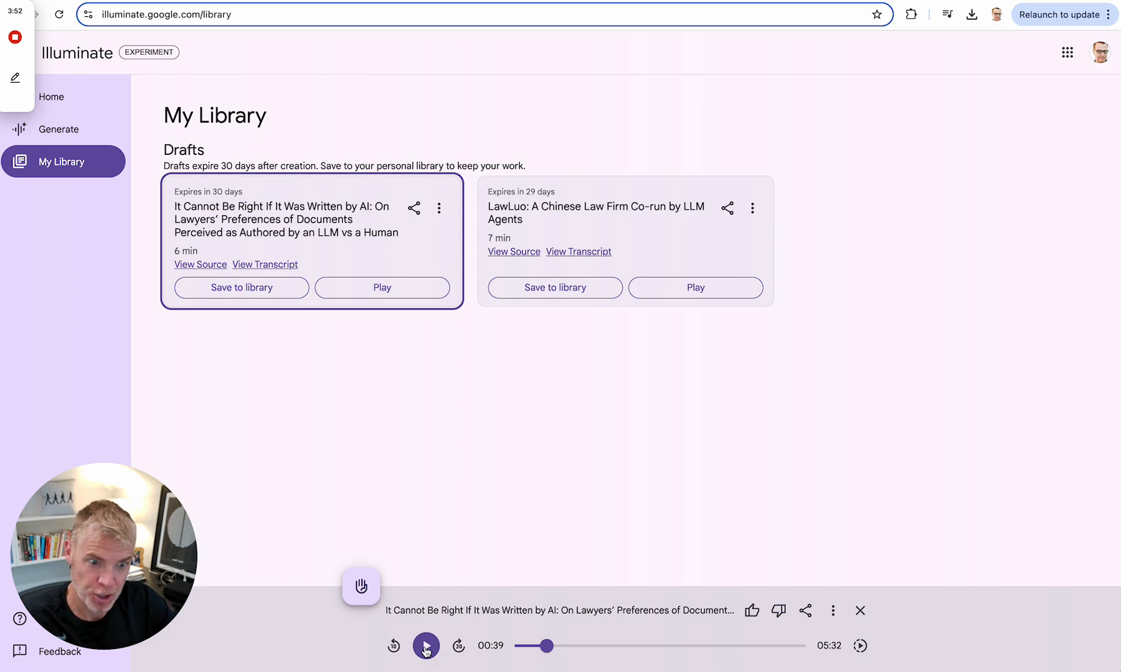
click(426, 645)
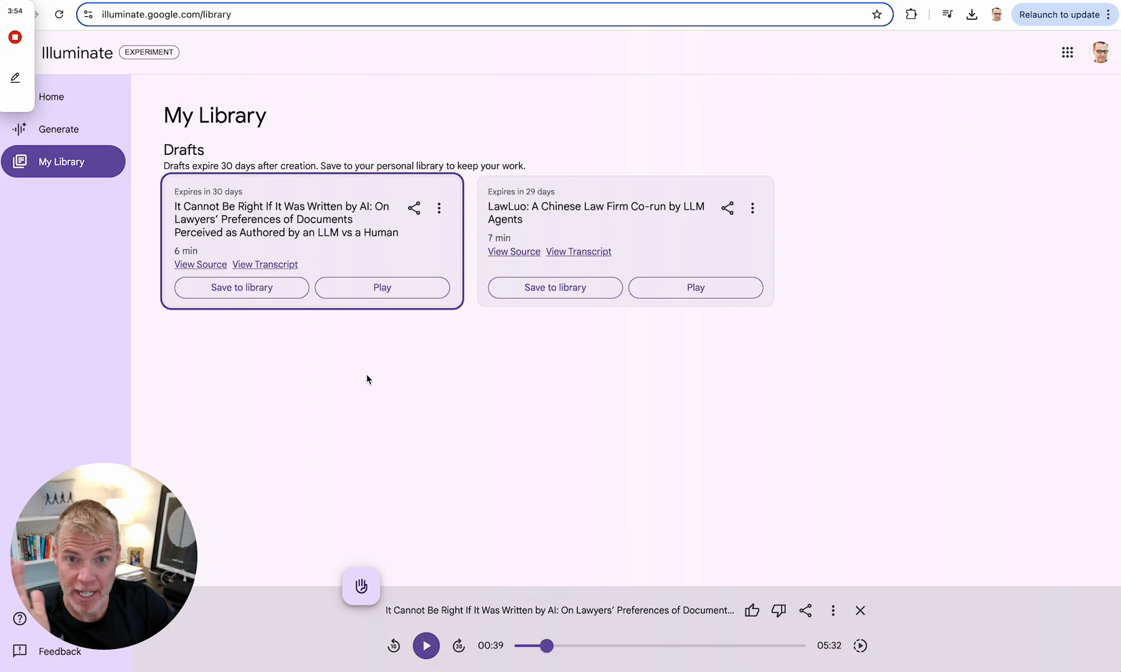
click(264, 265)
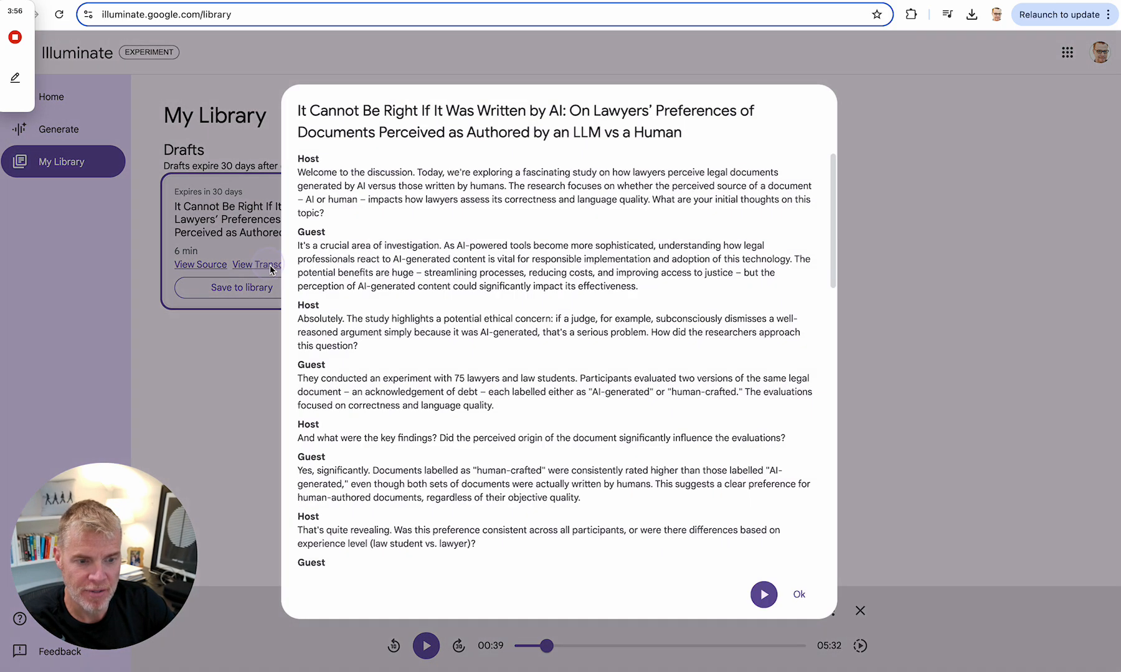
scroll(down, 3)
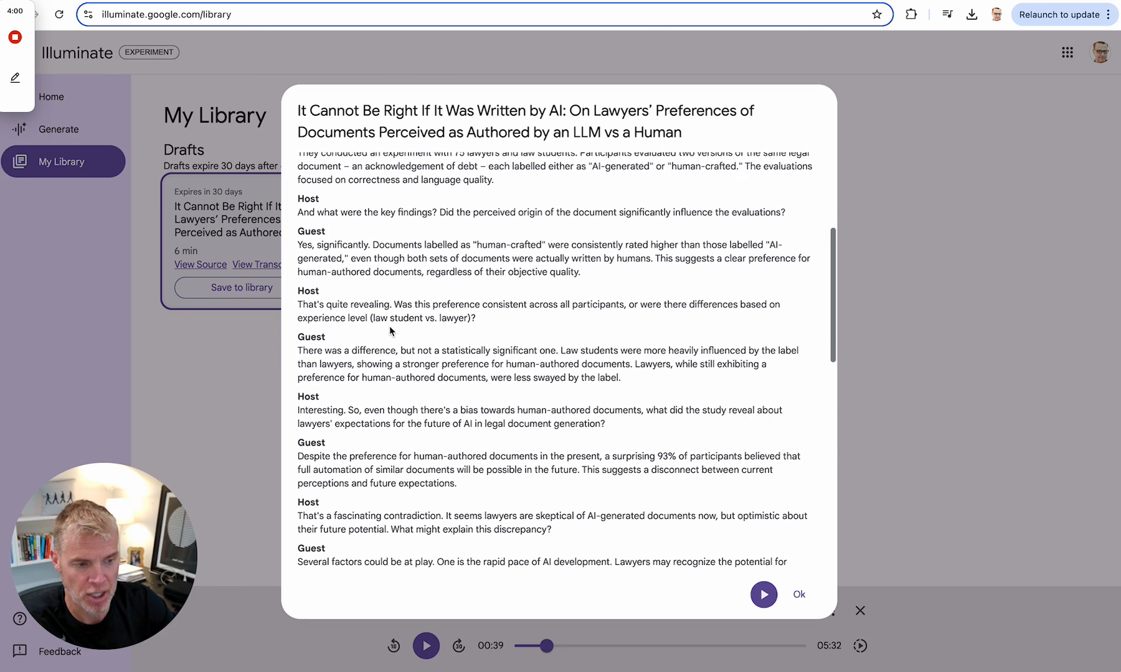
scroll(down, 3)
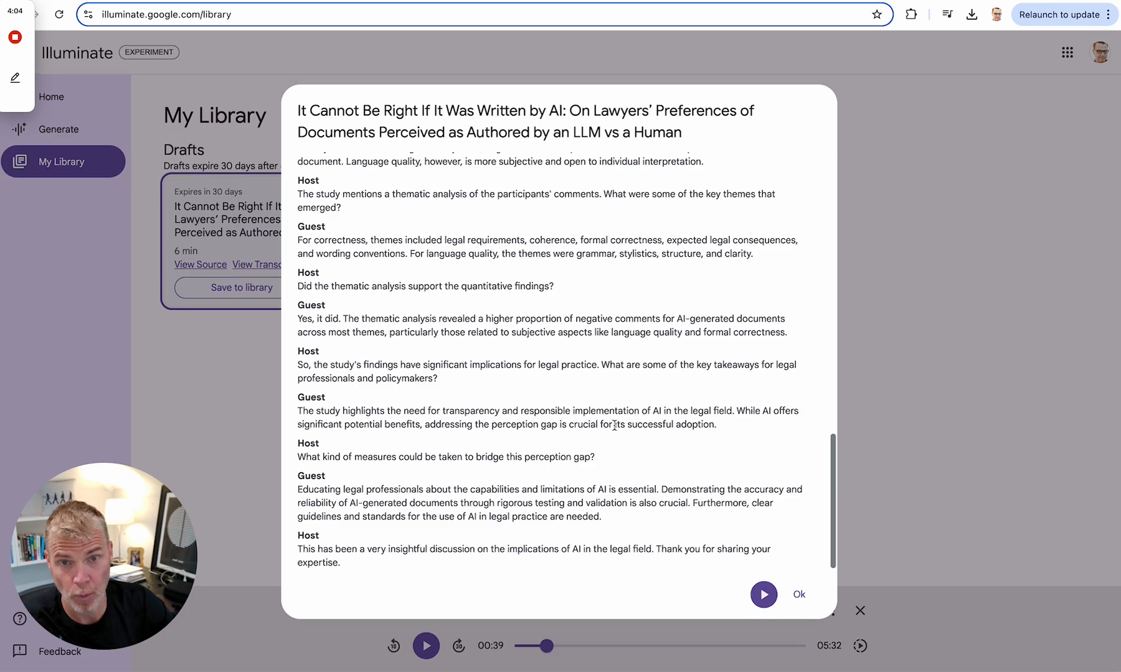
mouse_move(350, 394)
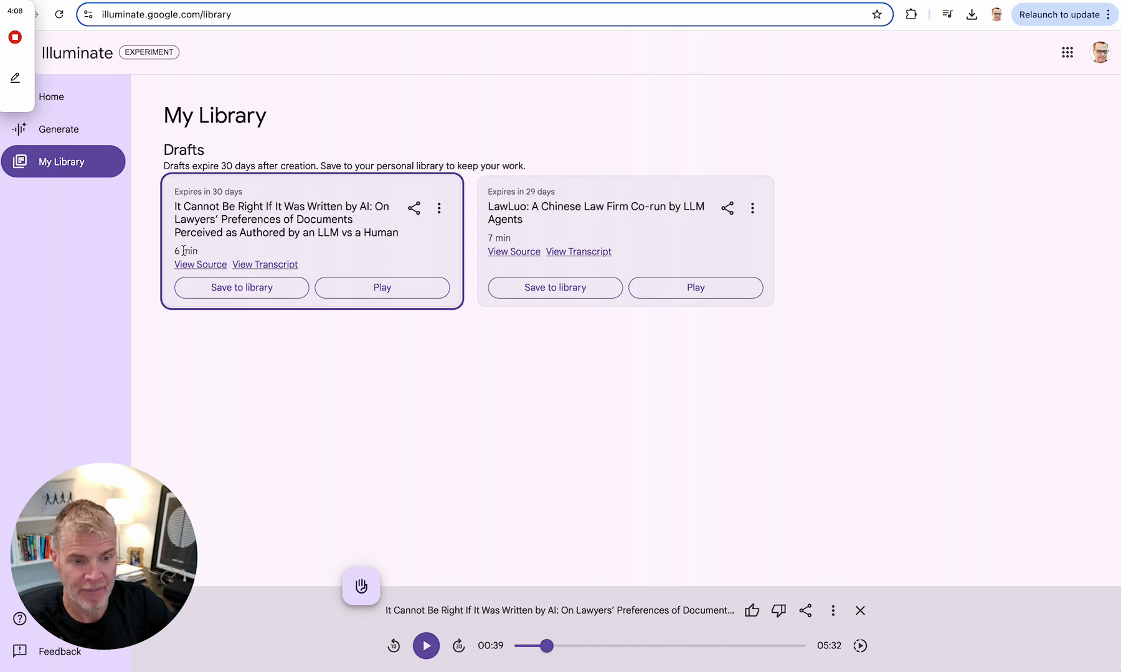
click(199, 265)
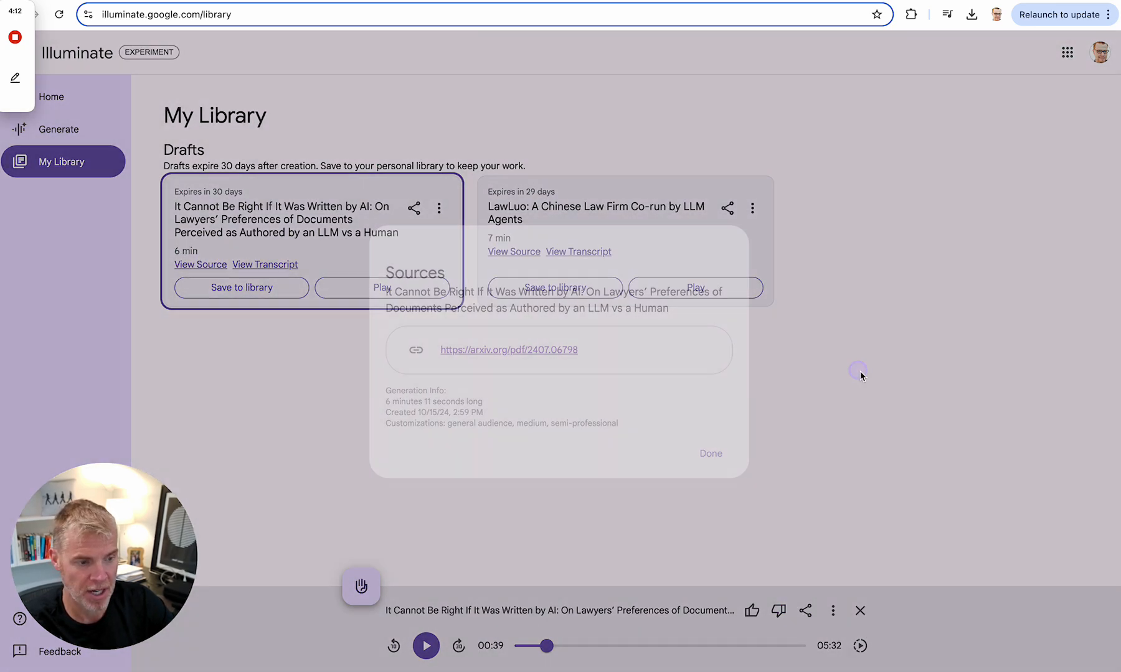
click(709, 453)
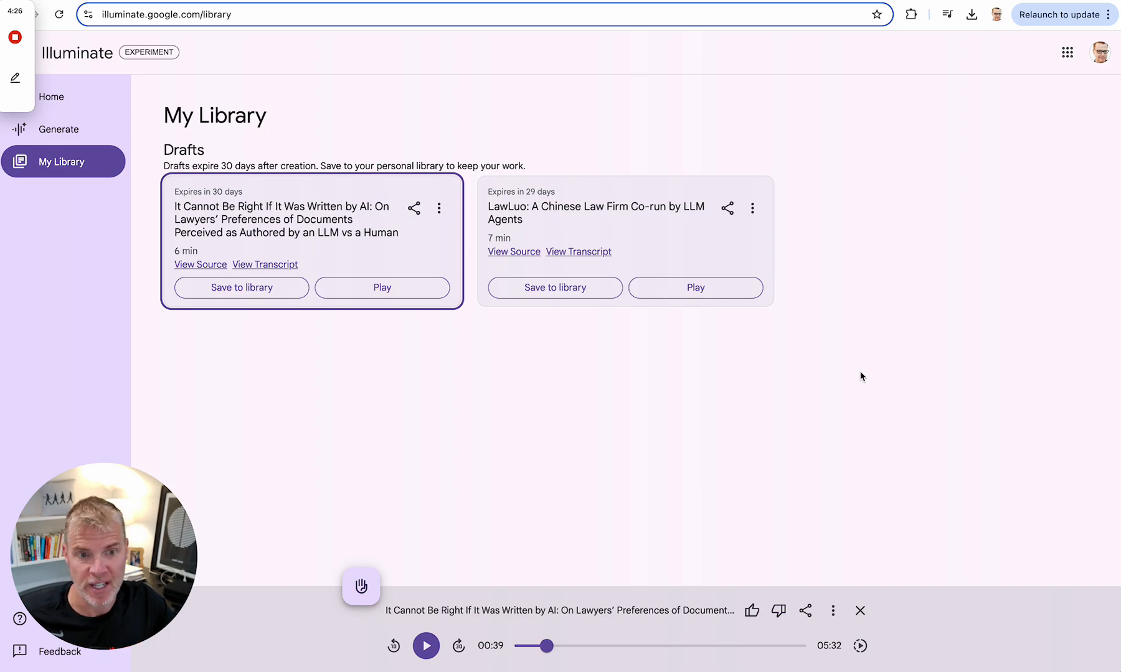
mouse_move(739, 426)
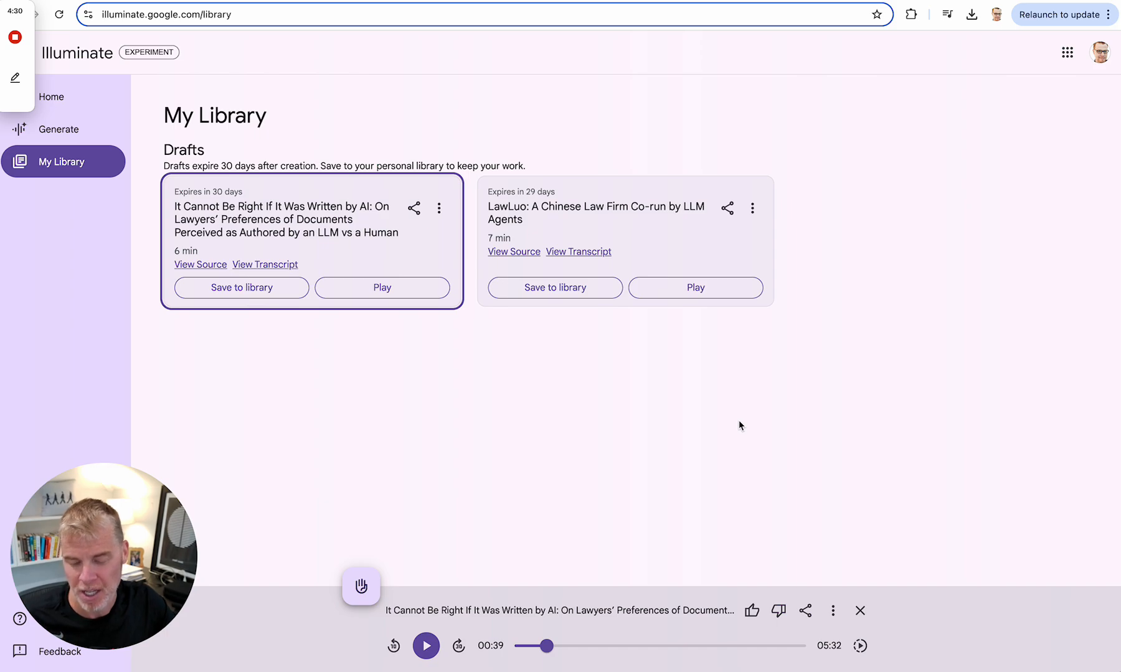
mouse_move(183, 320)
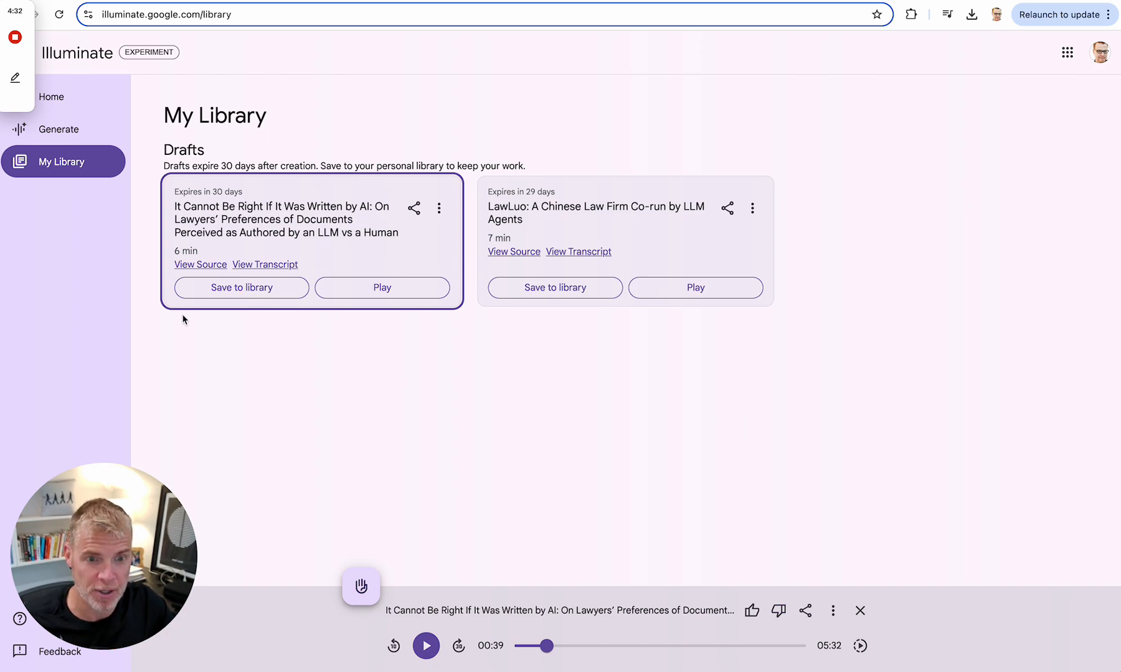
mouse_move(105, 397)
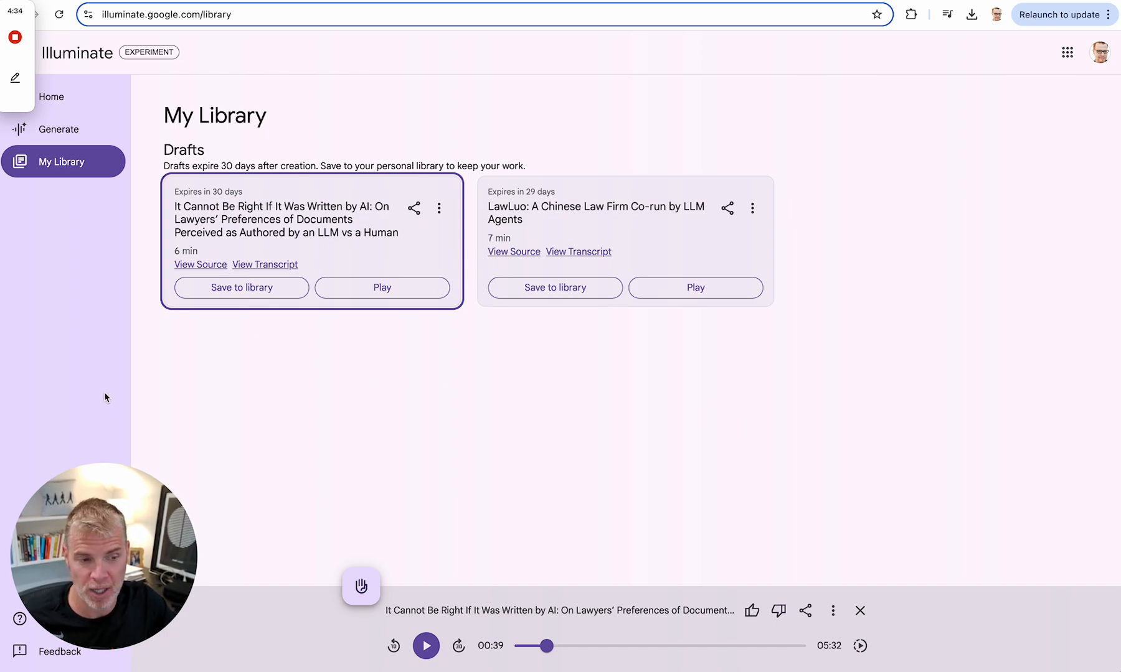
mouse_move(91, 320)
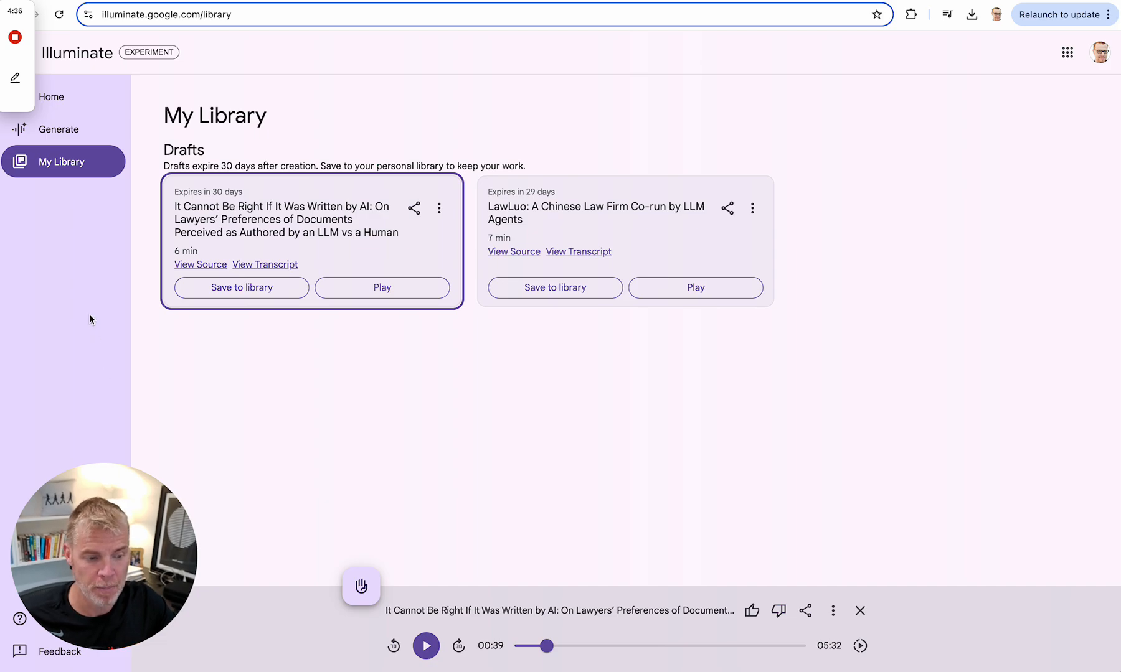